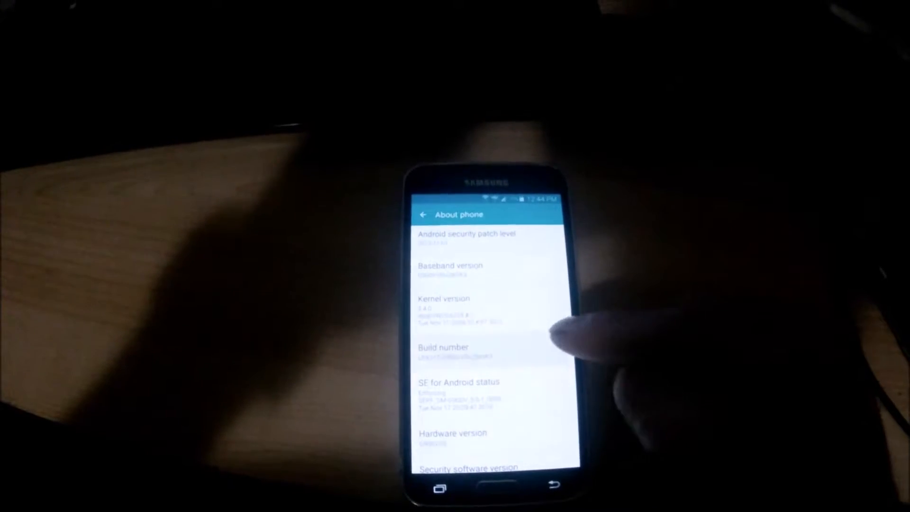
# Tap Build number again so the toast reports 3 steps from being a developer.
pyautogui.click(461, 347)
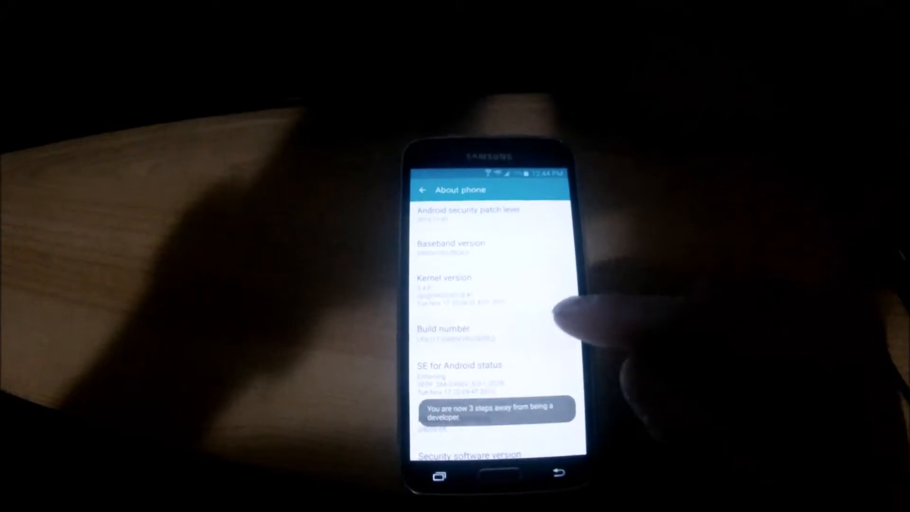